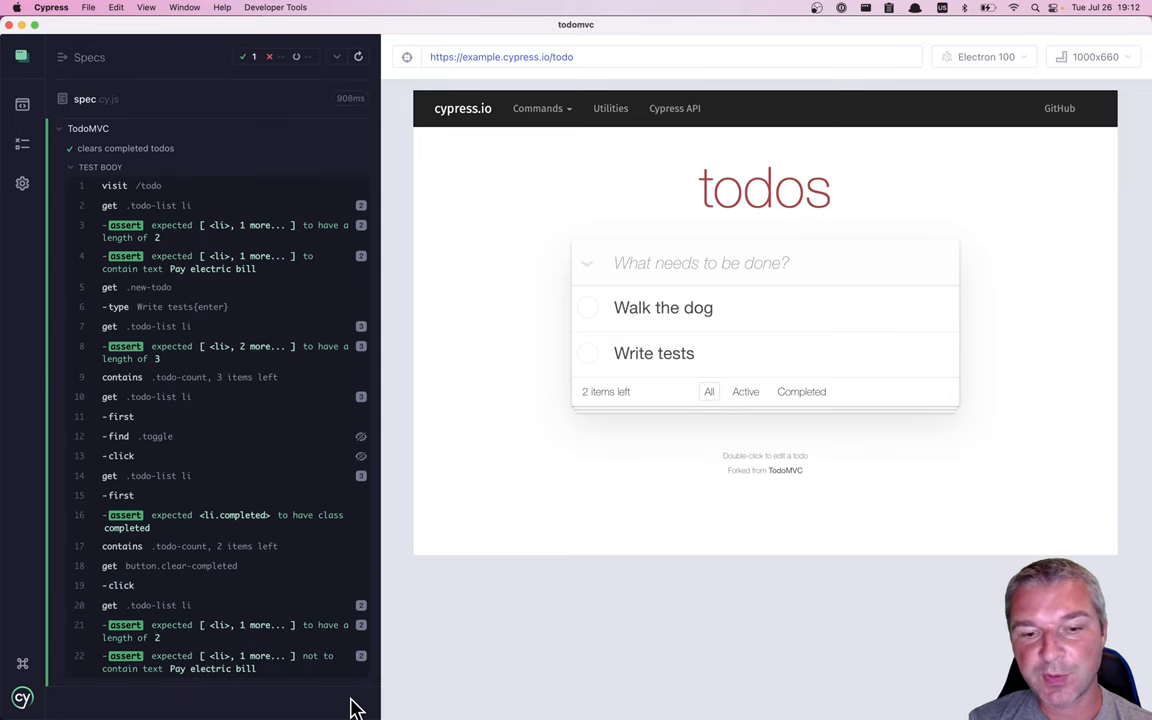
mouse_move(492, 644)
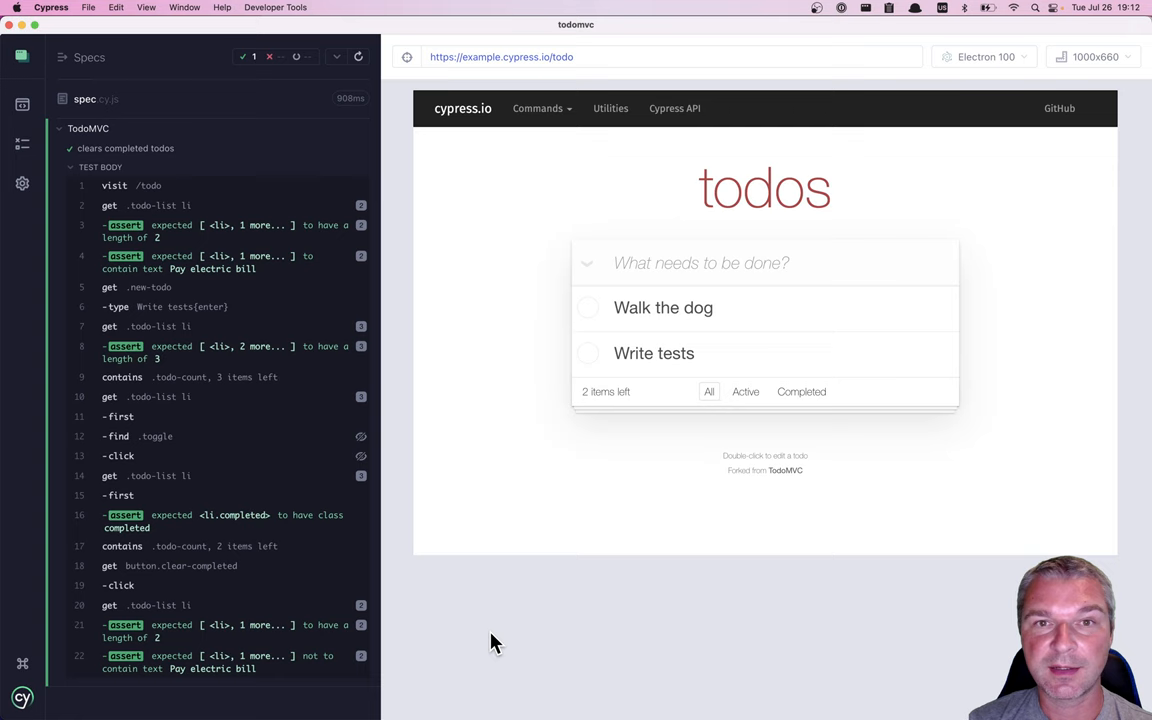
mouse_move(360, 710)
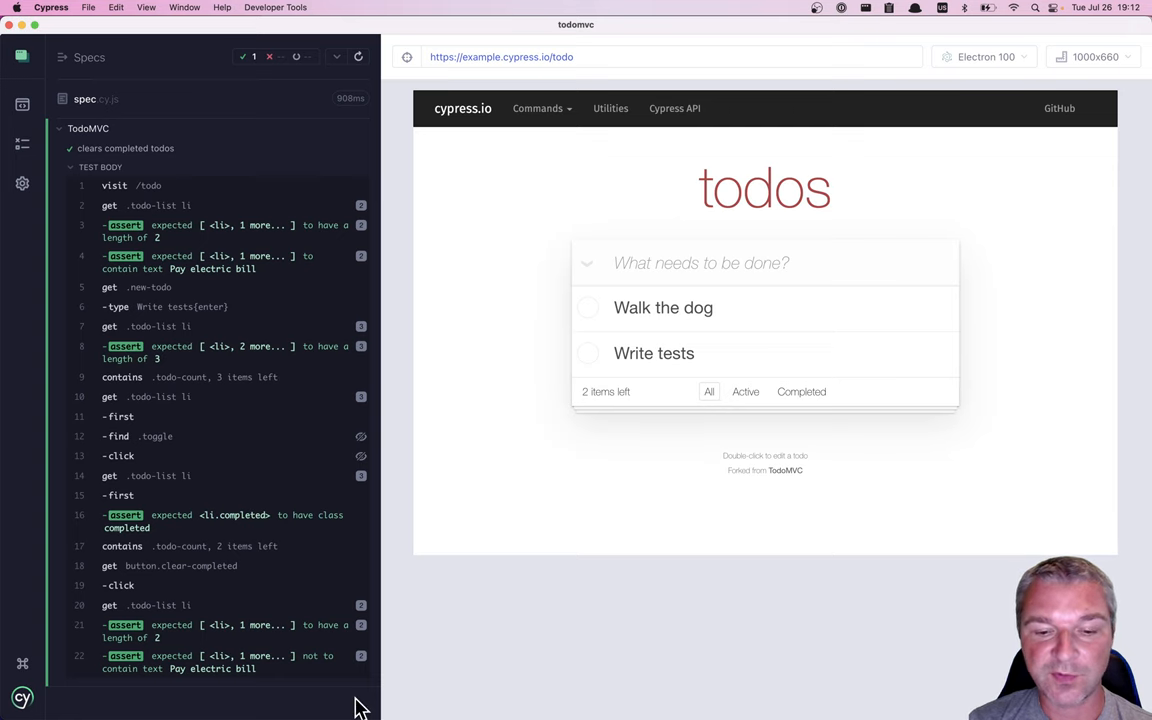
mouse_move(500, 592)
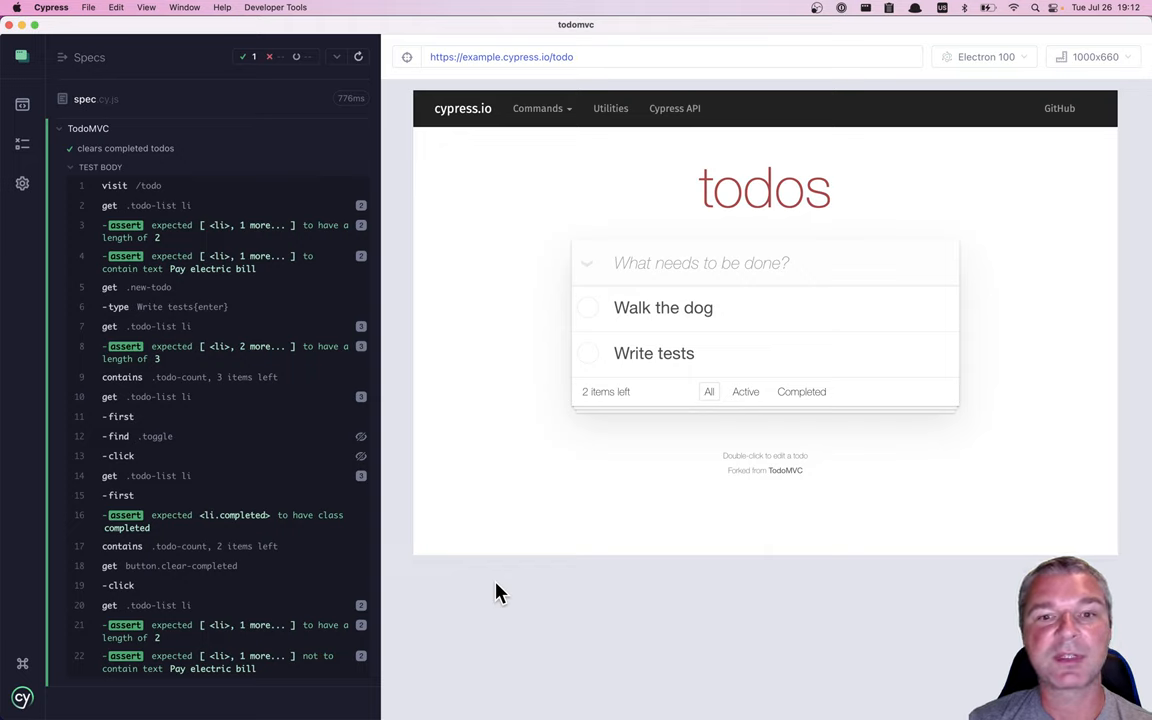
mouse_move(364, 704)
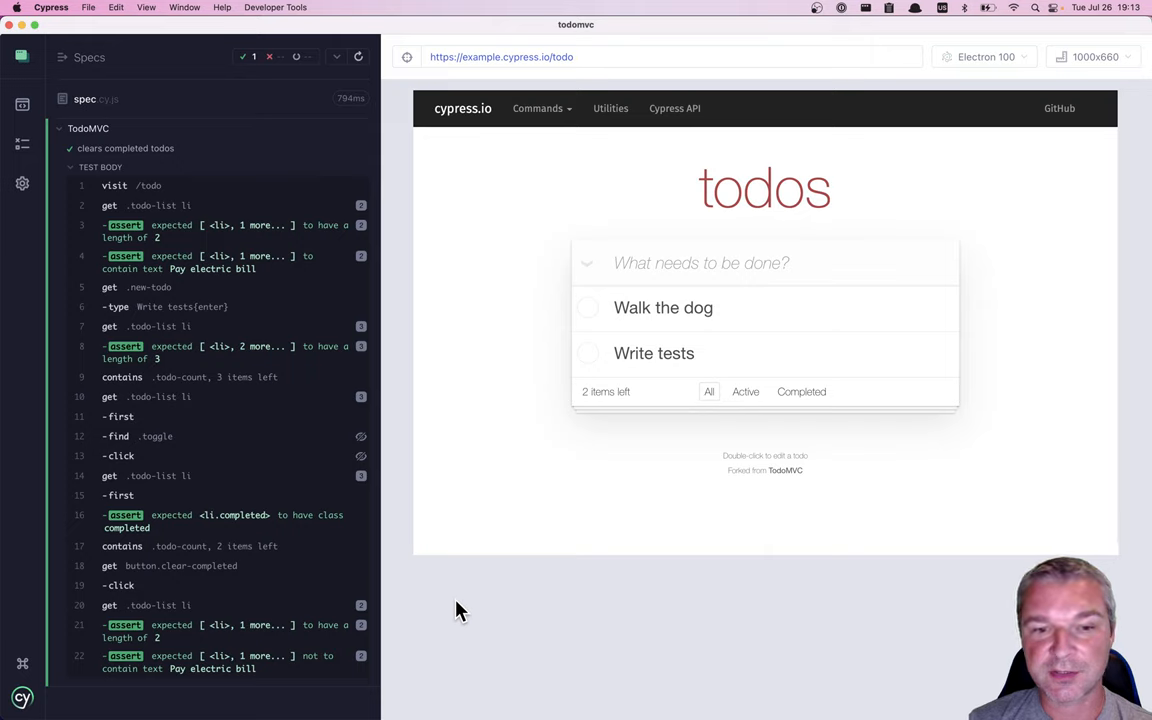
mouse_move(376, 696)
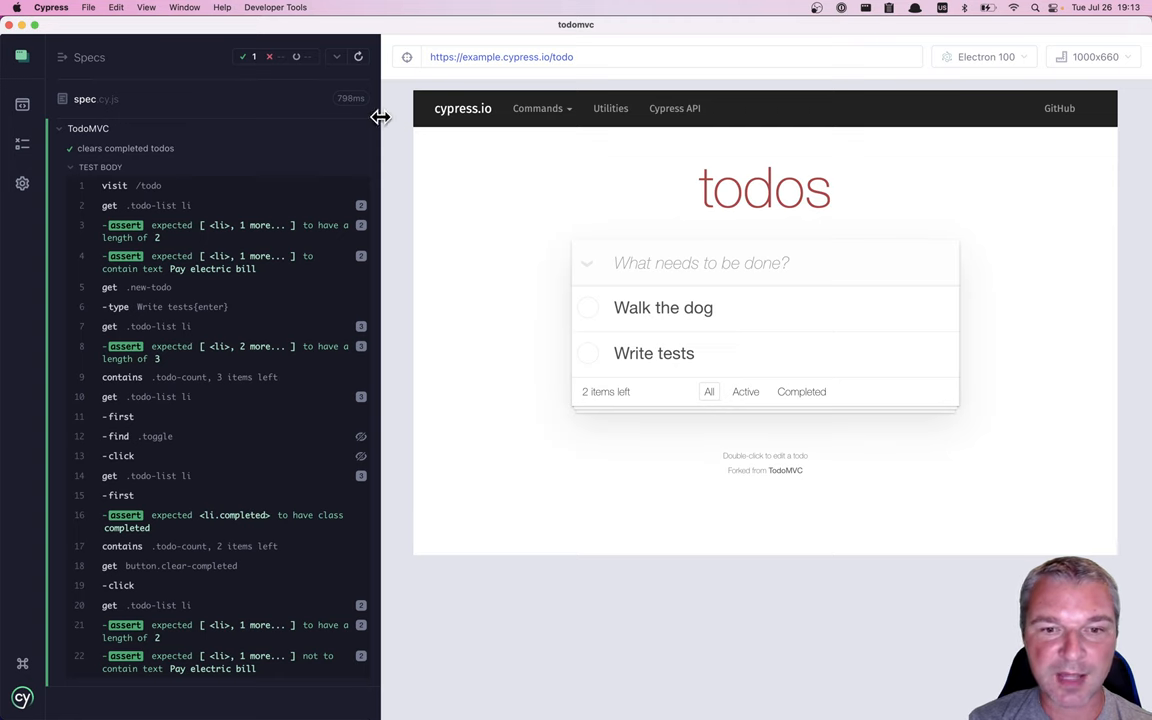
mouse_move(414, 176)
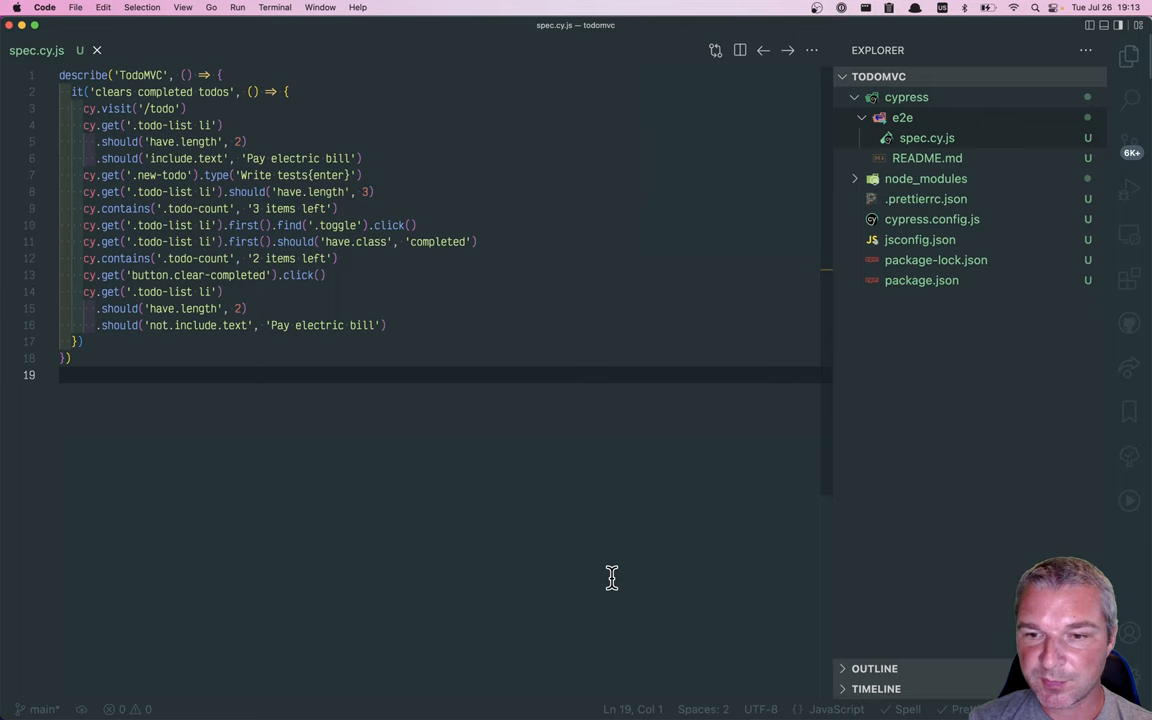
mouse_move(576, 378)
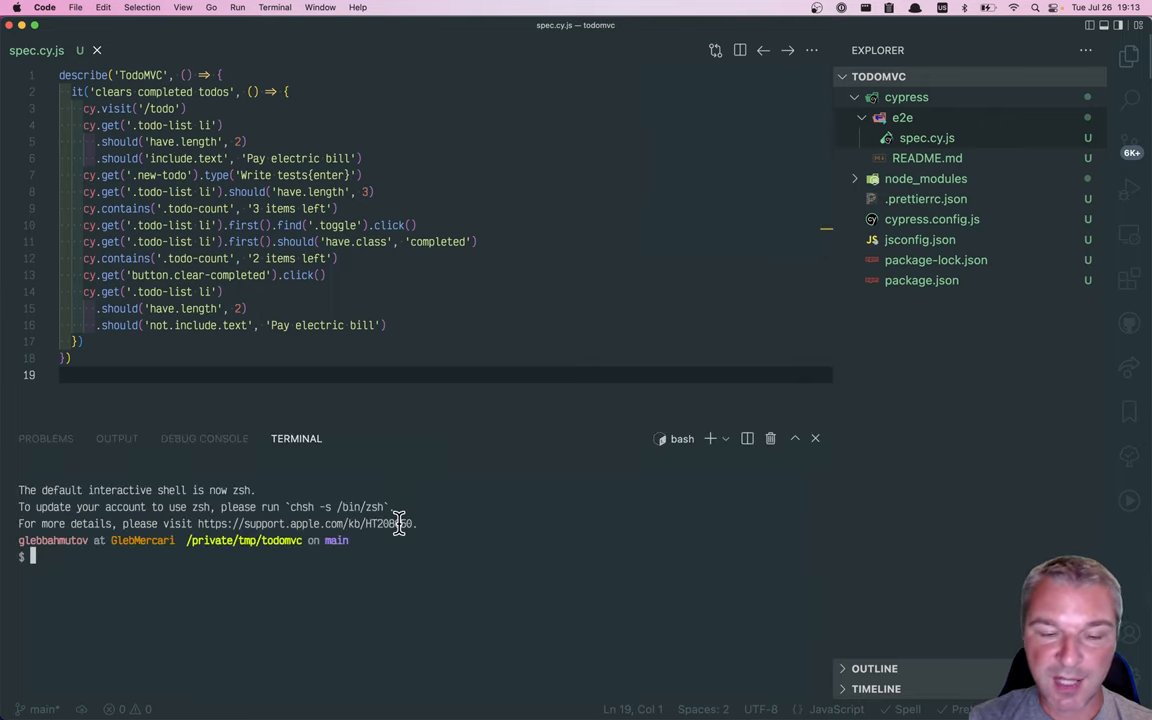
Run npm i -D cypress-slow-down in the integrated terminal to add the plugin as a dev dependency
type("npm i -D")
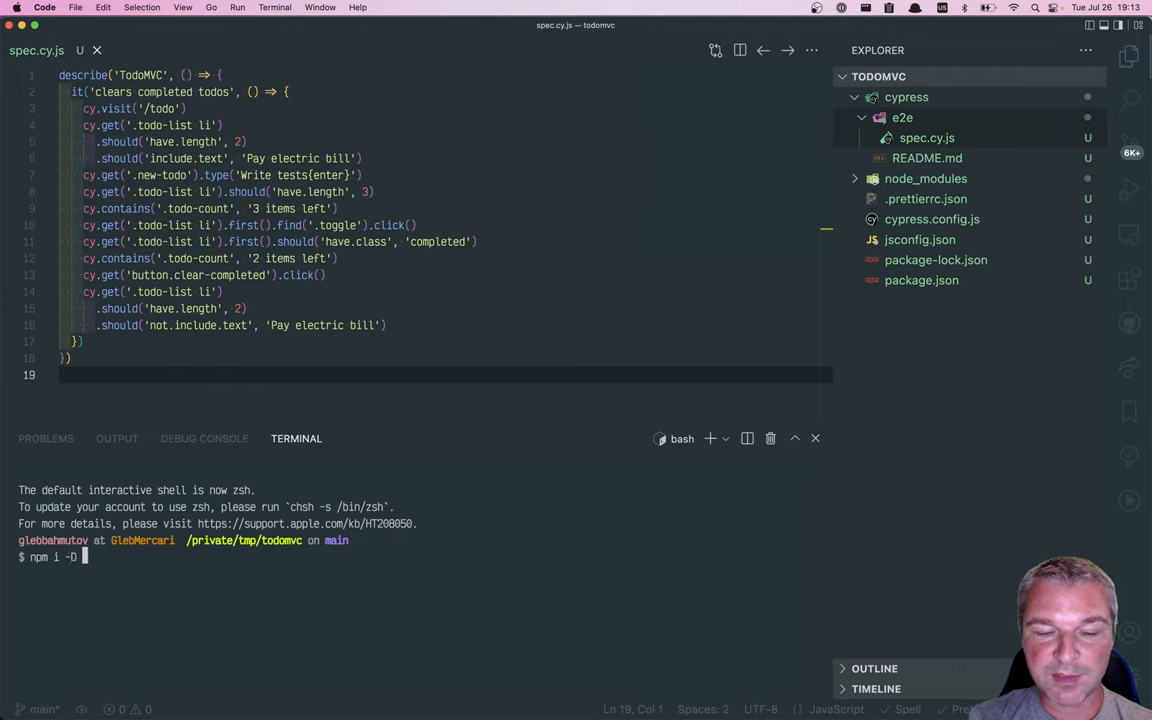
type("cypress-s")
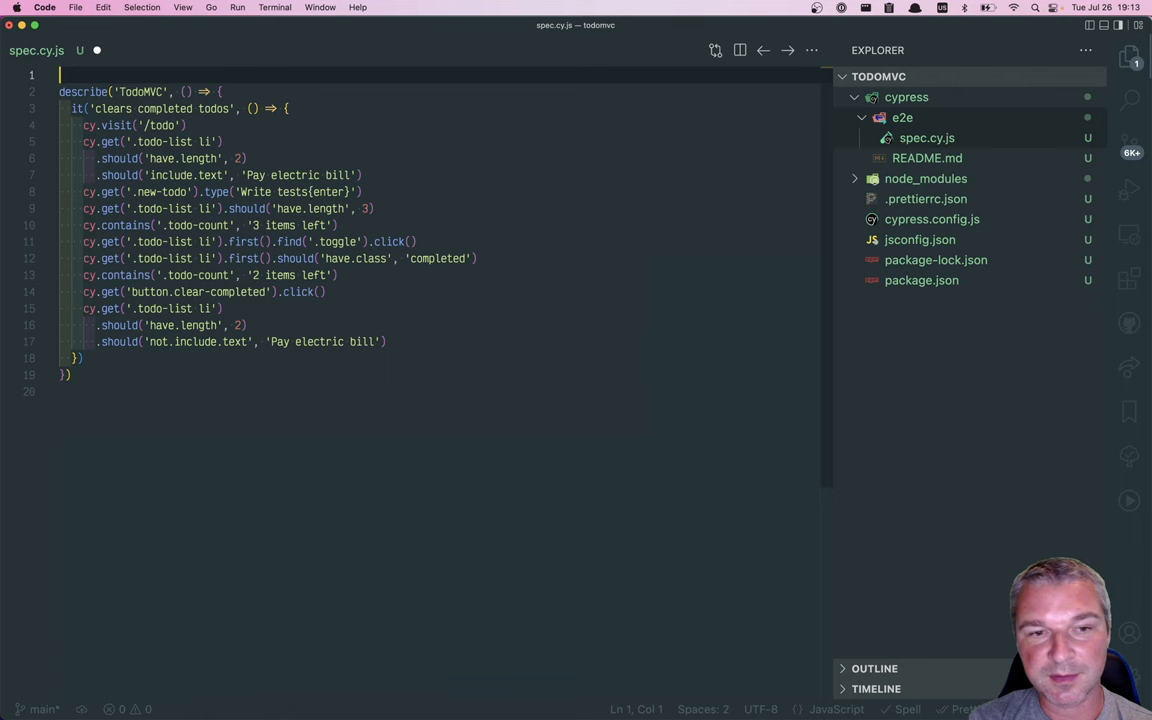
Add import { slowCypressDown } from 'cypress-slow-down' on line 1 and call slowCypressDown() before the describe block
type("import")
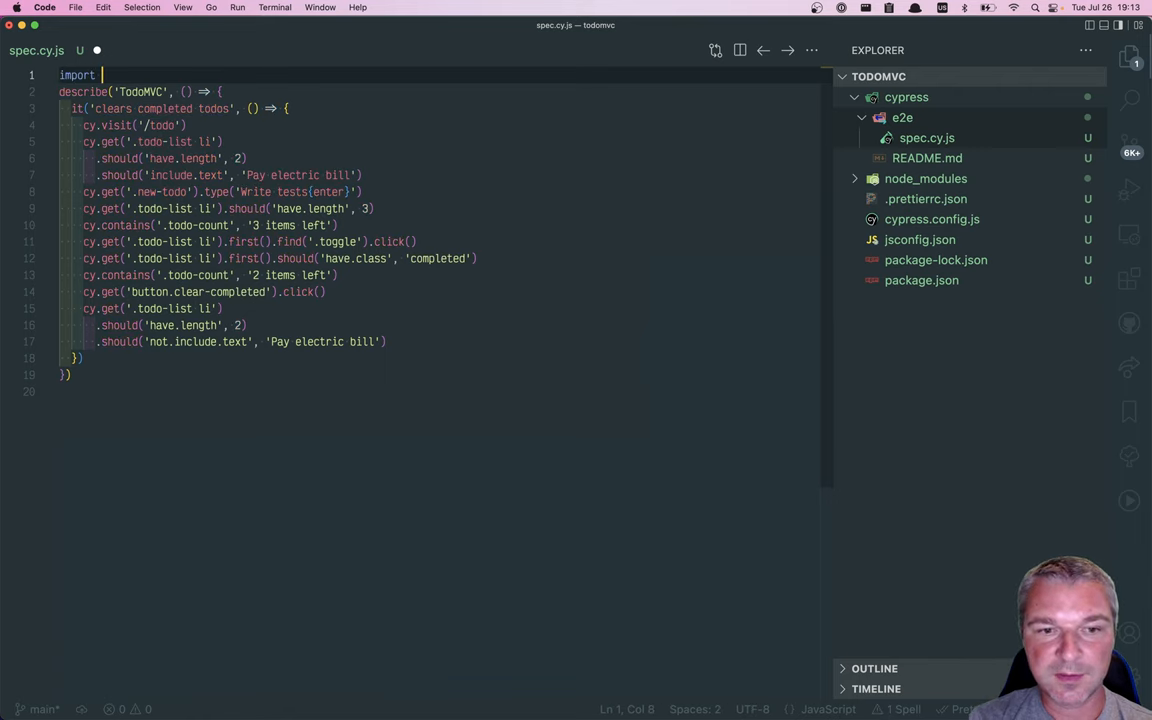
type("{slowC")
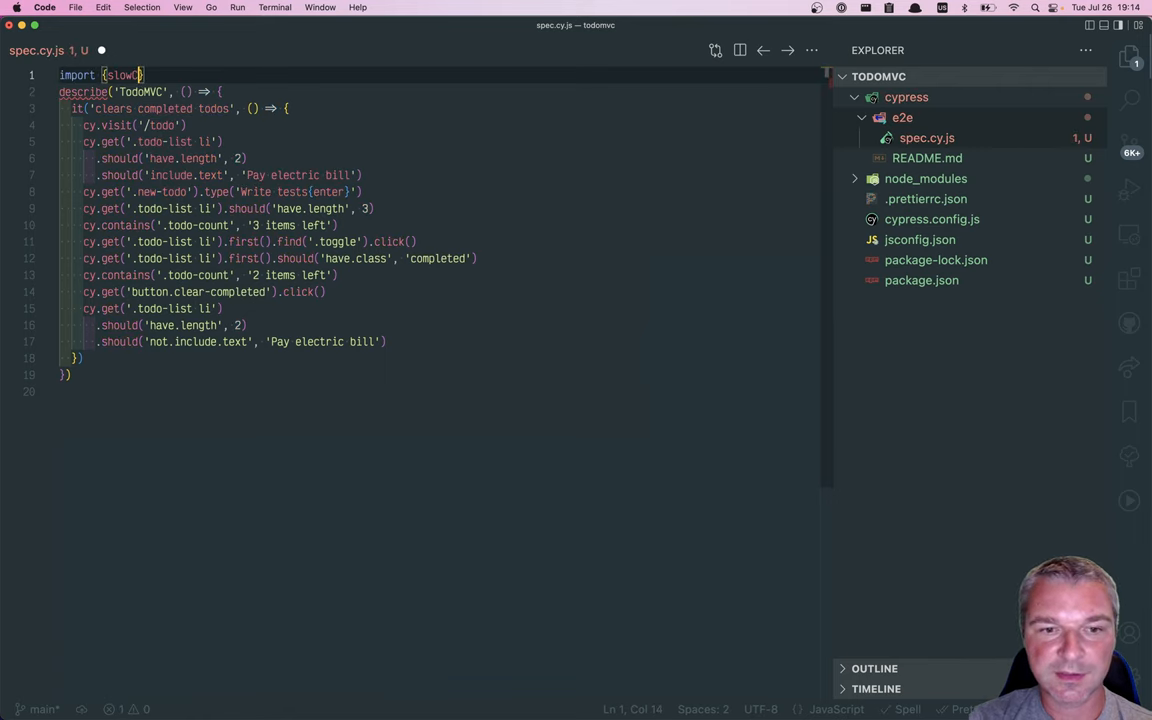
type("CypressDown")
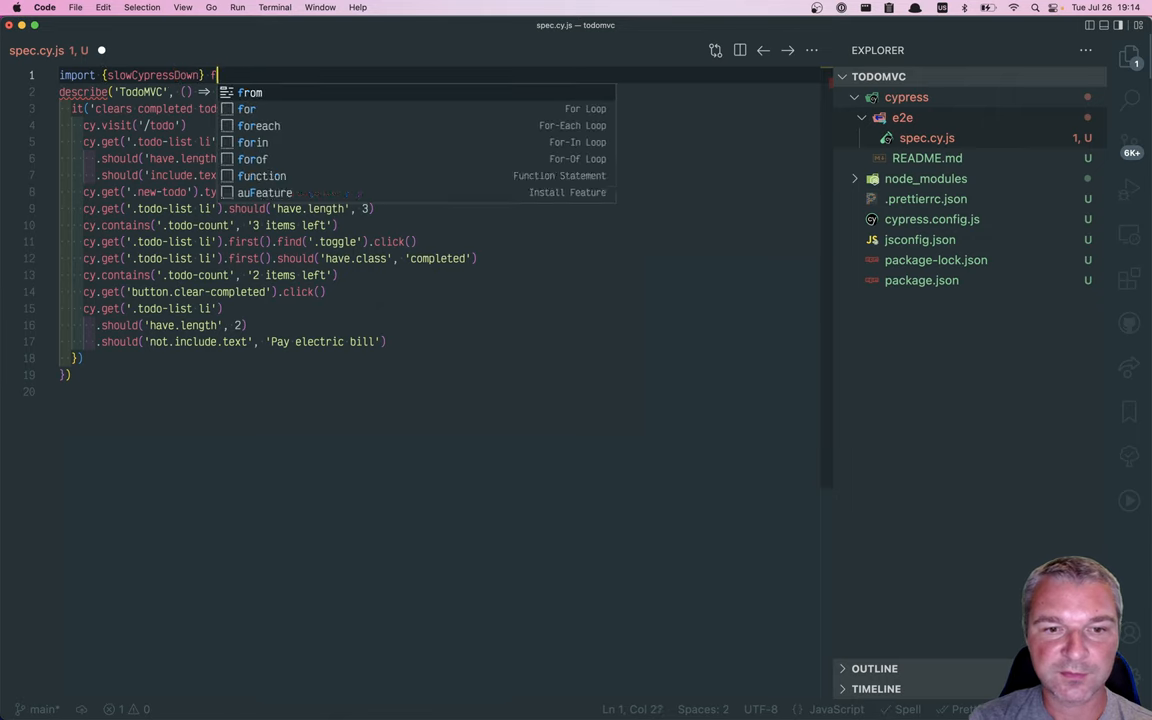
type("from 'cypress-slow-down'")
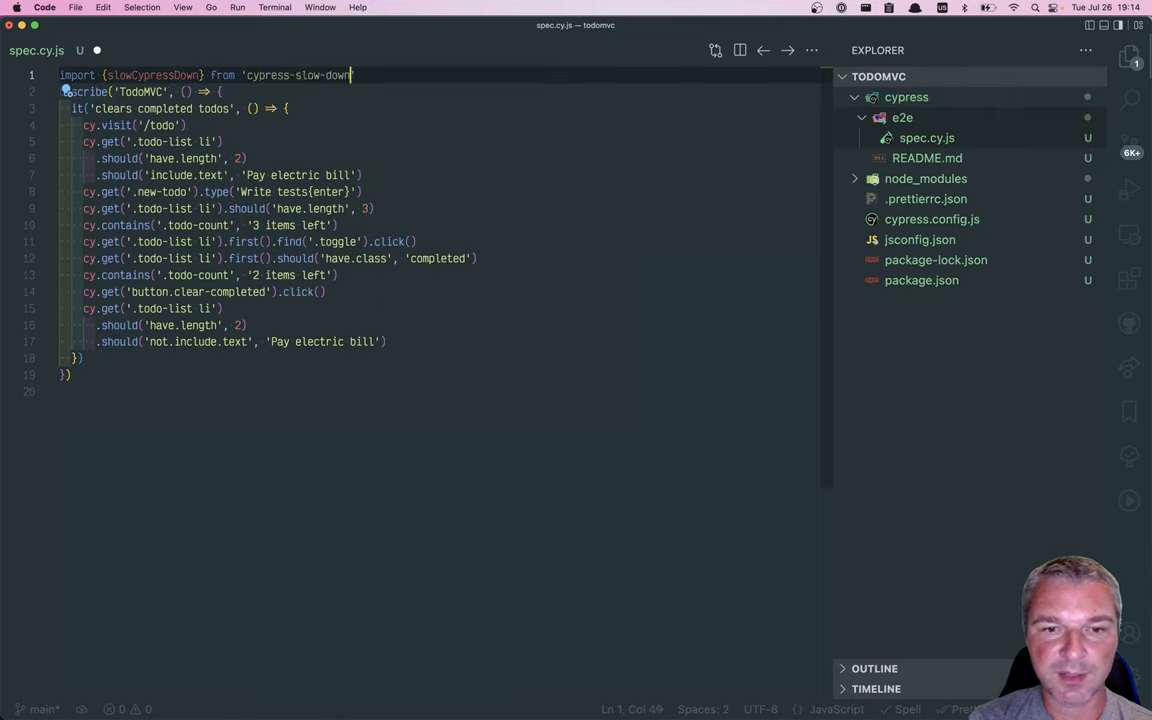
key("Enter")
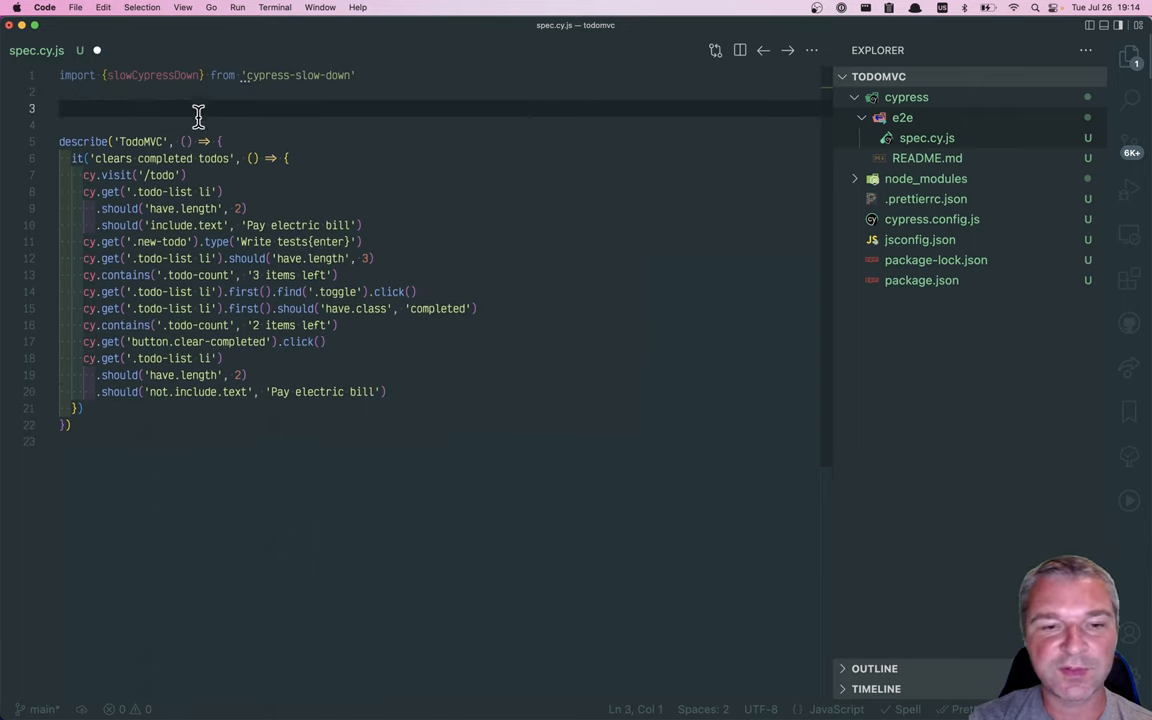
type("slowCypressDown()")
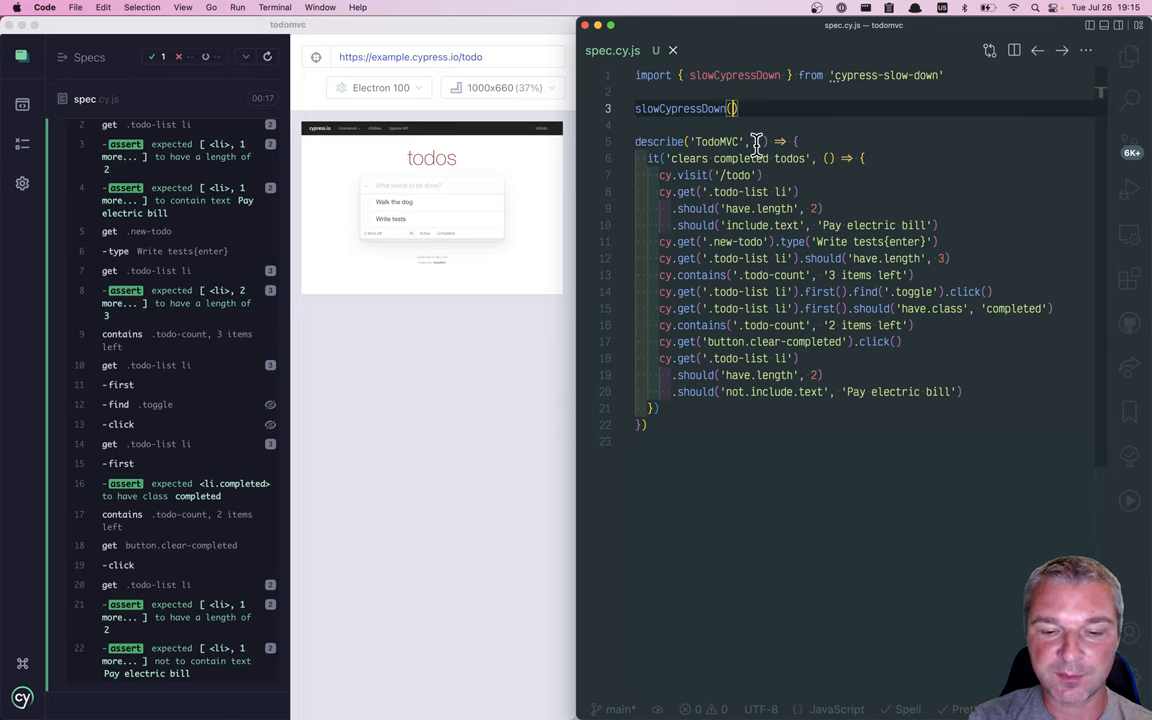
Pass a millisecond delay argument to slowCypressDown so Cypress reruns the test slowly
type("400")
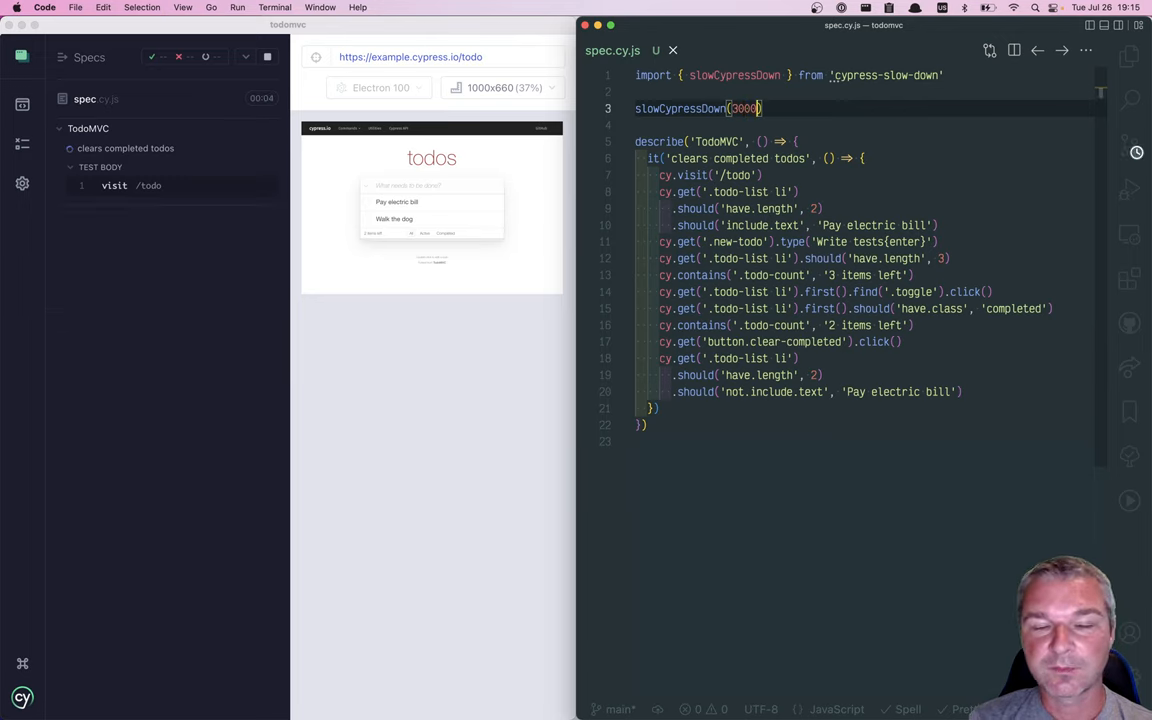
Replace the delay argument with false so the test runs at full speed, then move to cypress.config.js
double_click(744, 108)
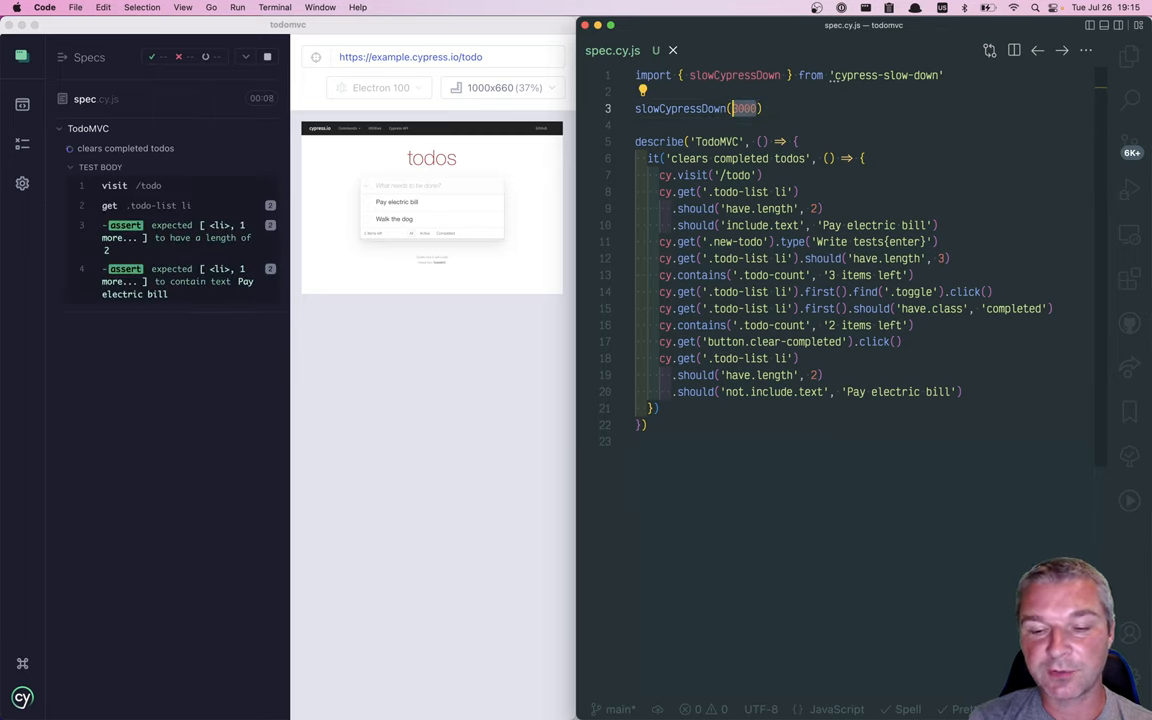
type("false")
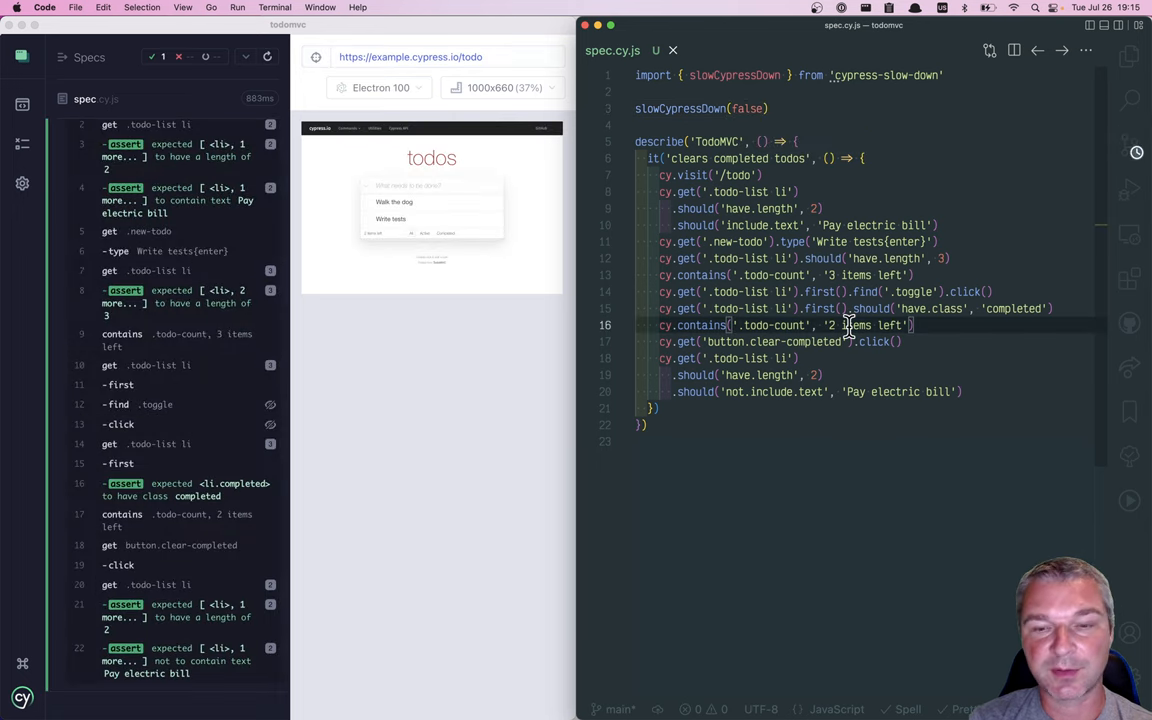
left_click(748, 50)
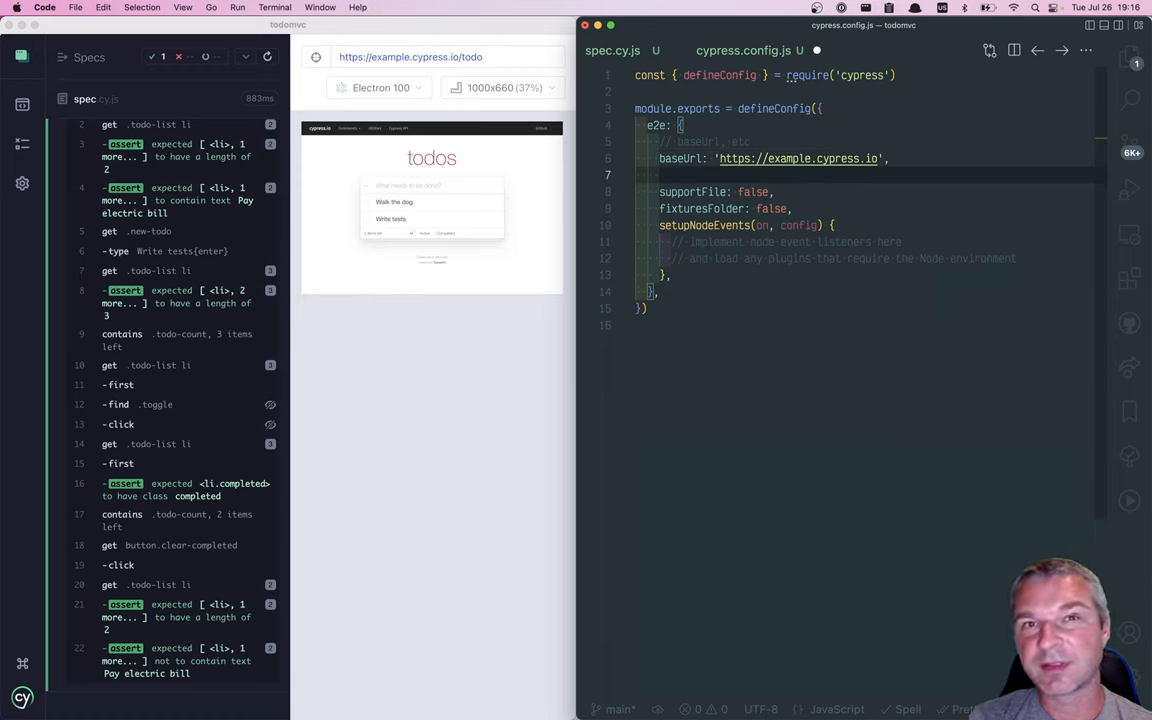
Add env: { commandDelay: 2000 } under e2e in cypress.config.js and return to the spec file
type("env: {")
type("},")
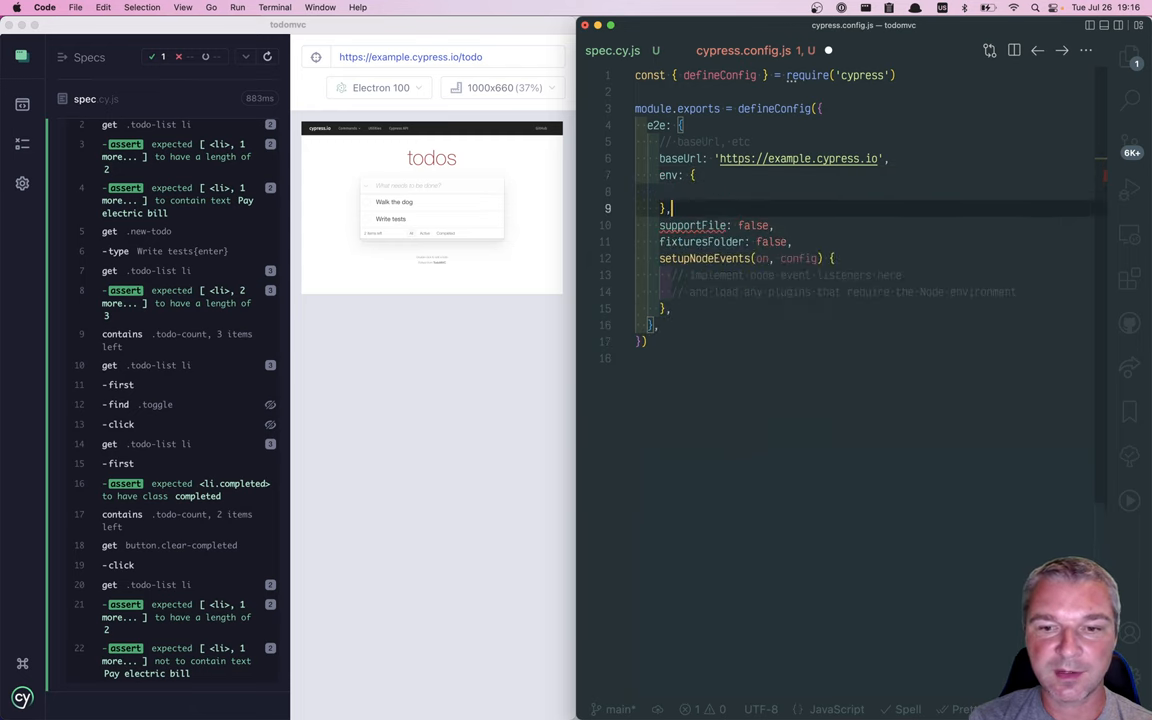
type("commandDelay:")
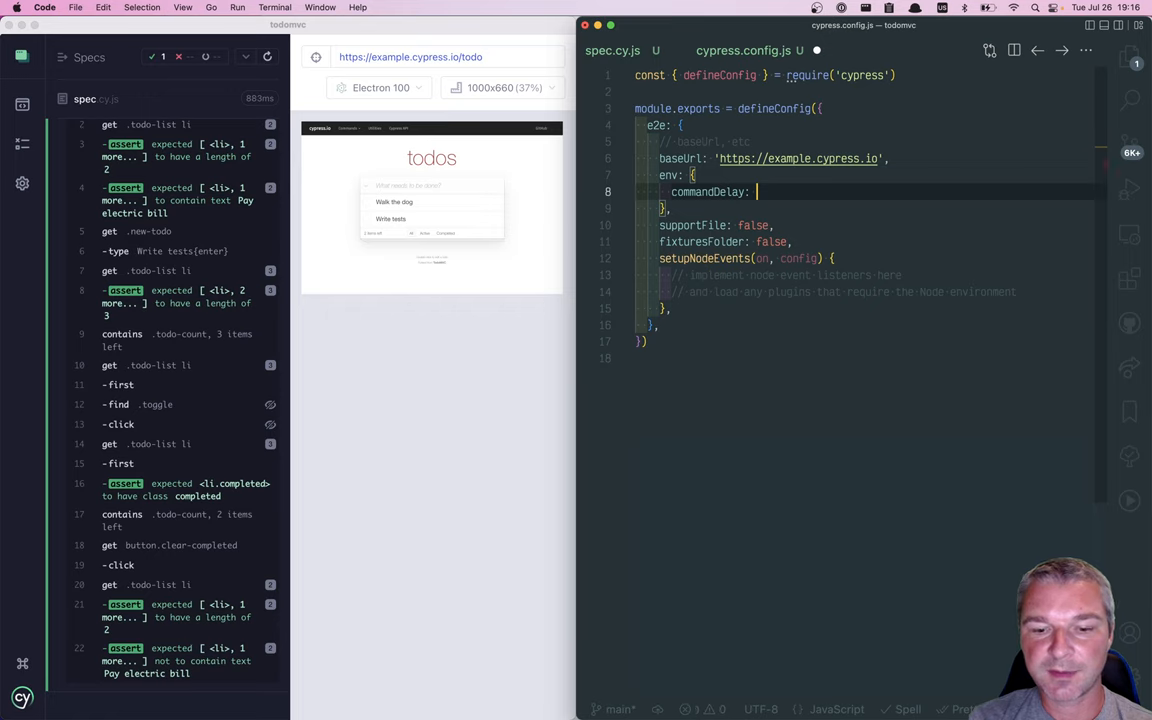
type("2000")
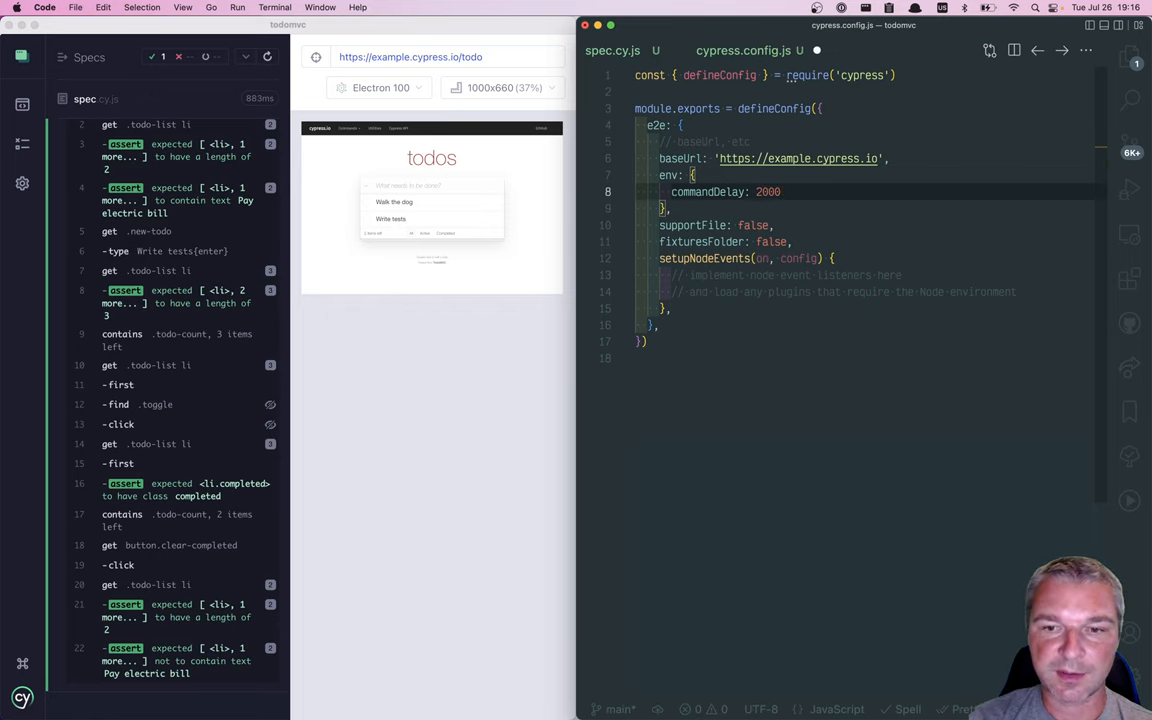
left_click(612, 50)
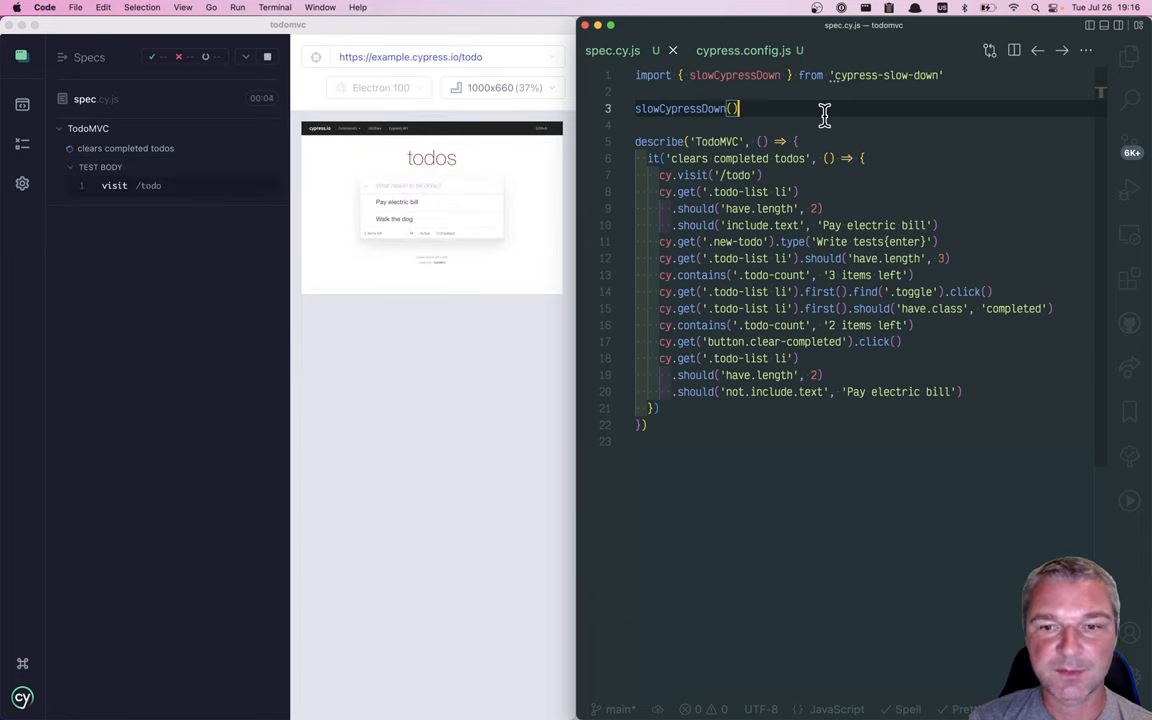
Review the env commandDelay of 2000 in cypress.config.js and switch back to spec.cy.js
left_click(740, 50)
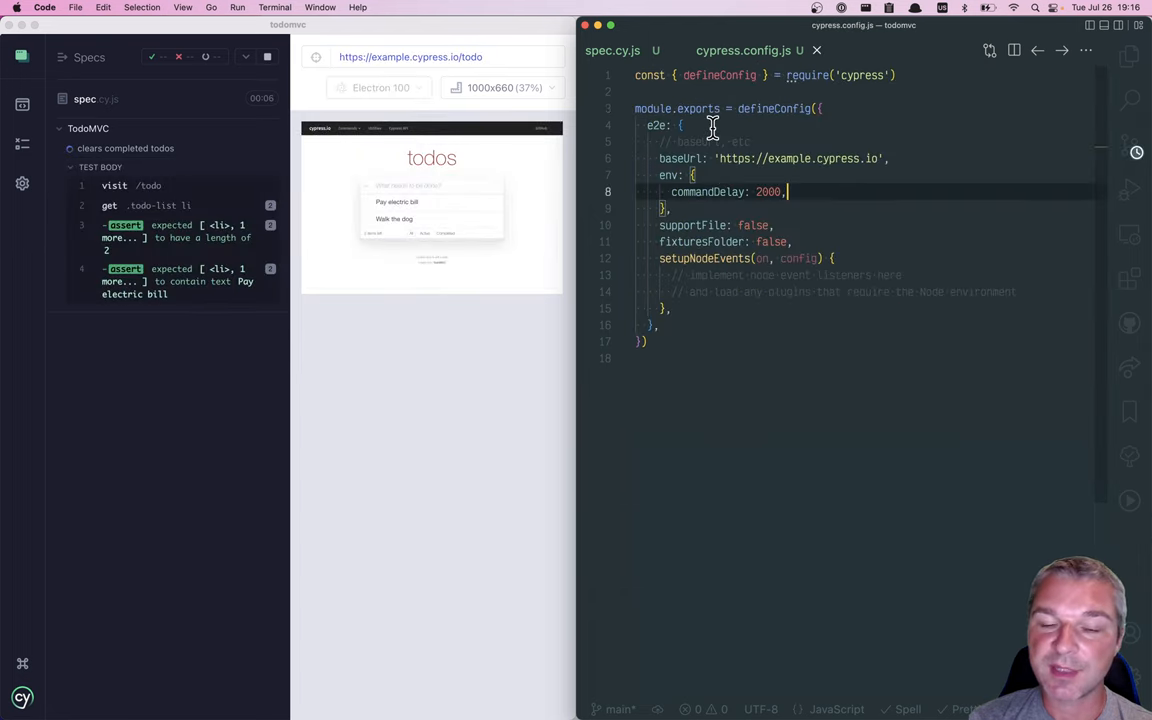
left_click(612, 50)
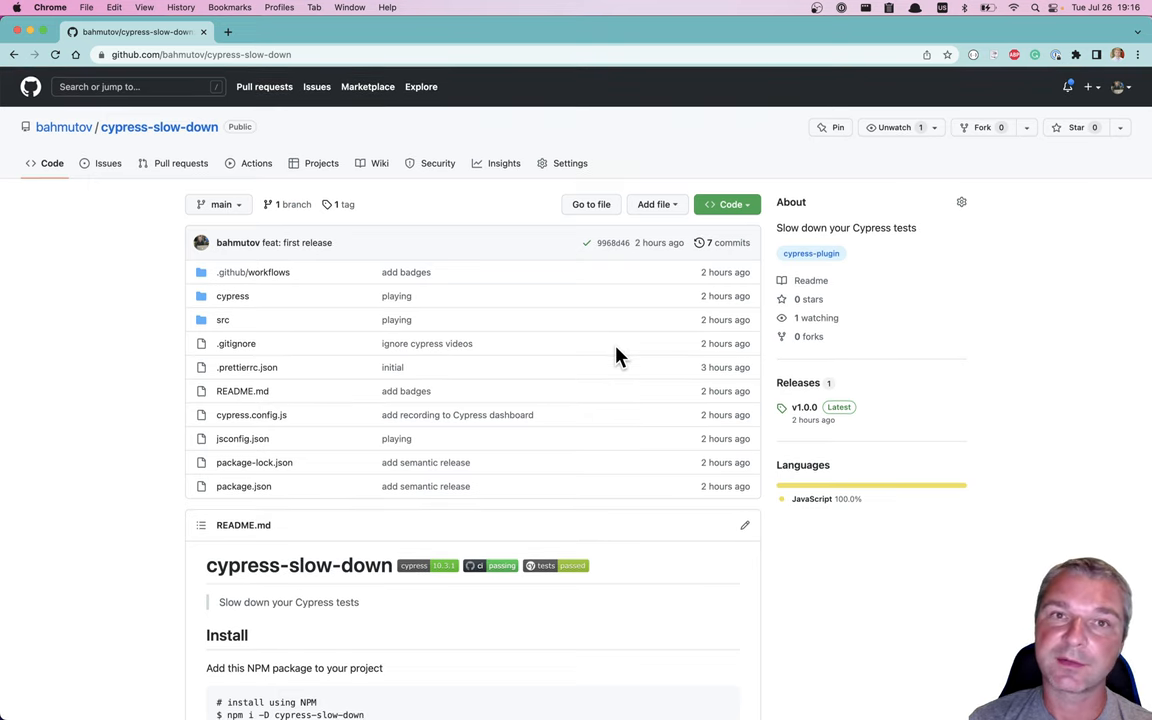
Scroll through the plugin README install and options sections and the Cypress Plugins course lesson list
scroll("down", 3)
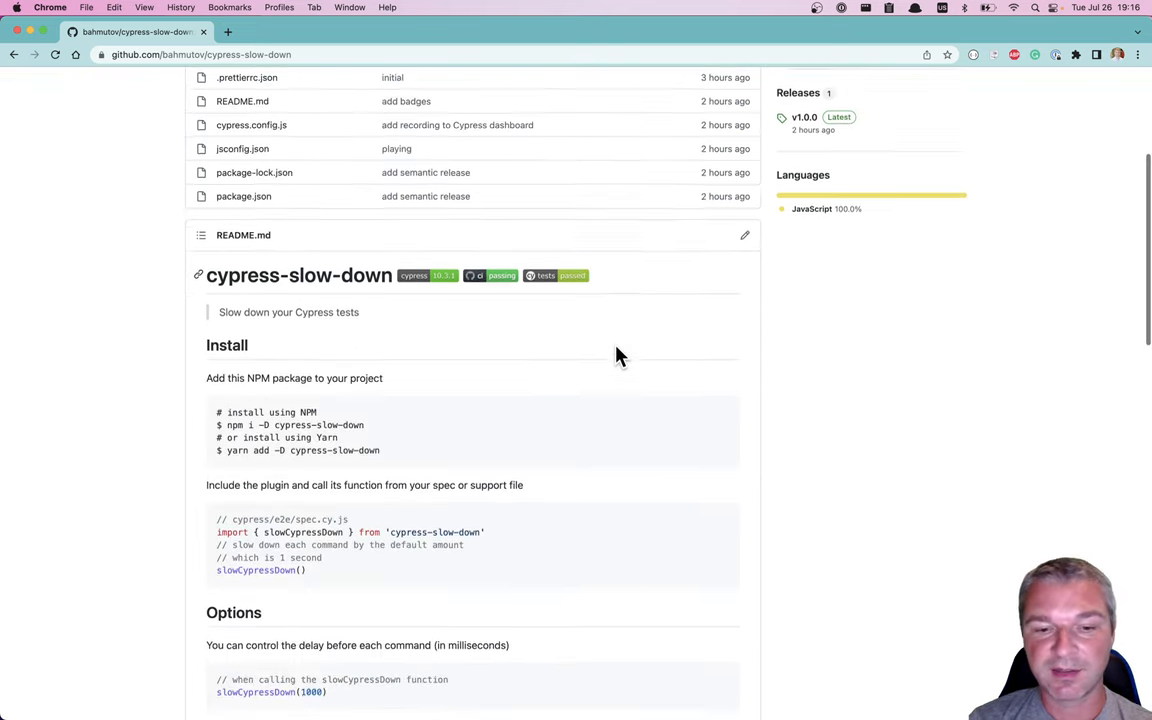
scroll("up", 3)
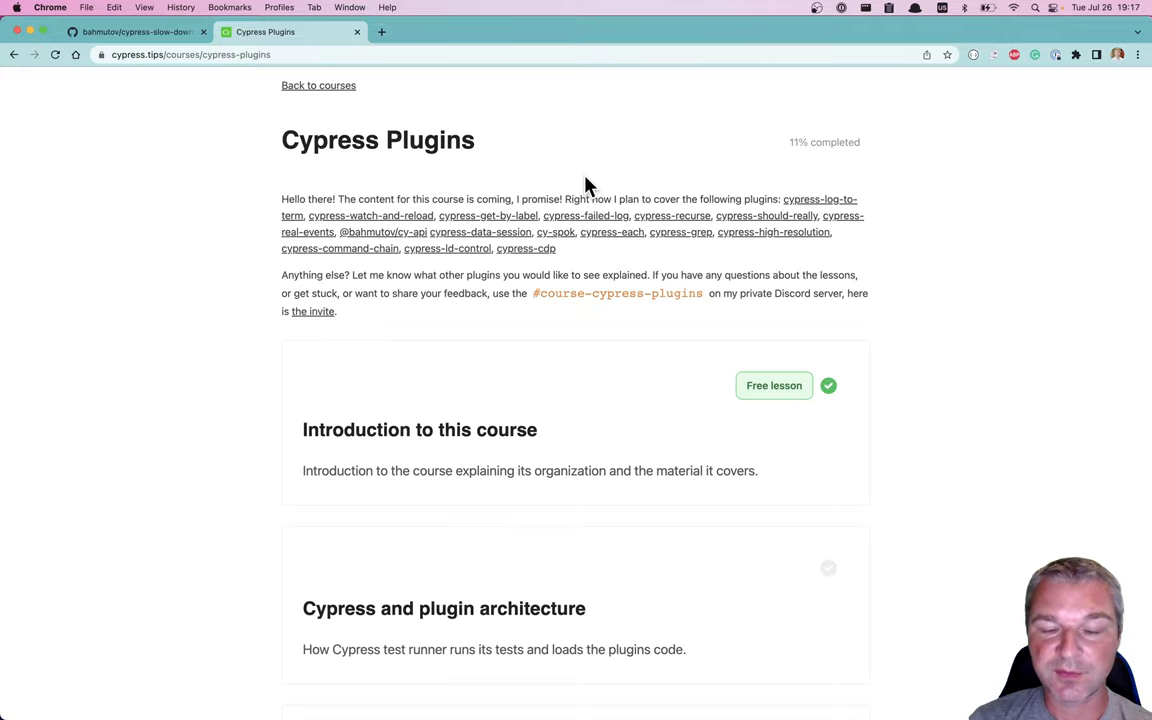
scroll("down", 3)
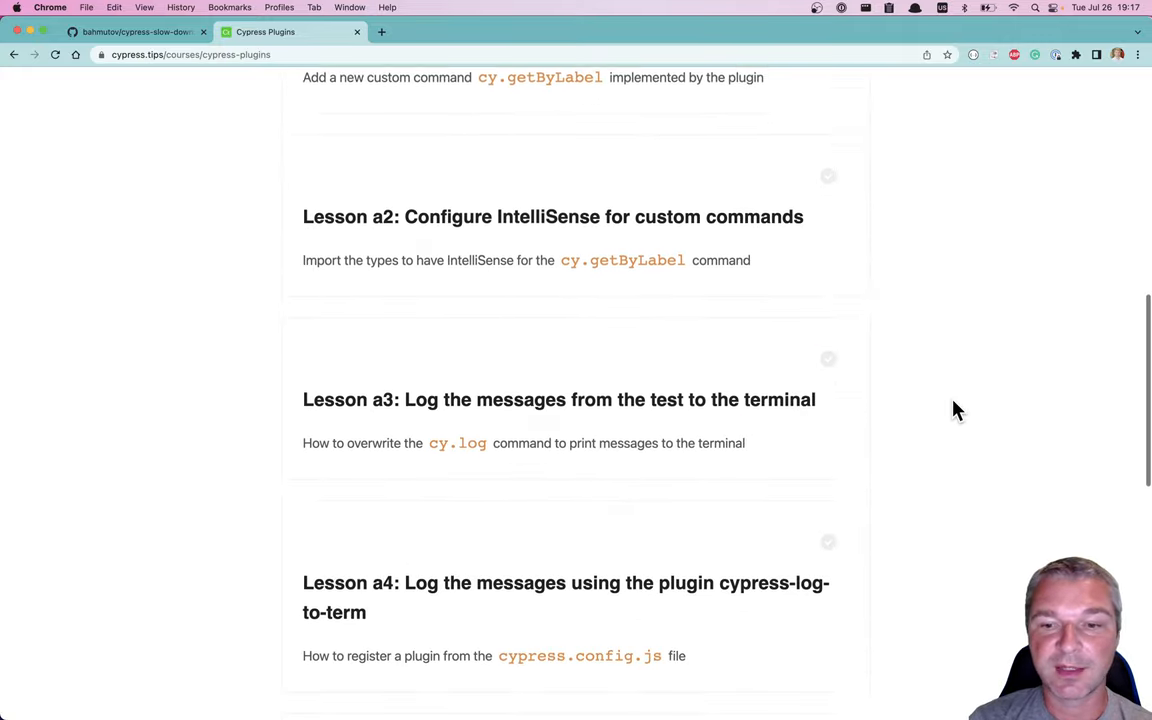